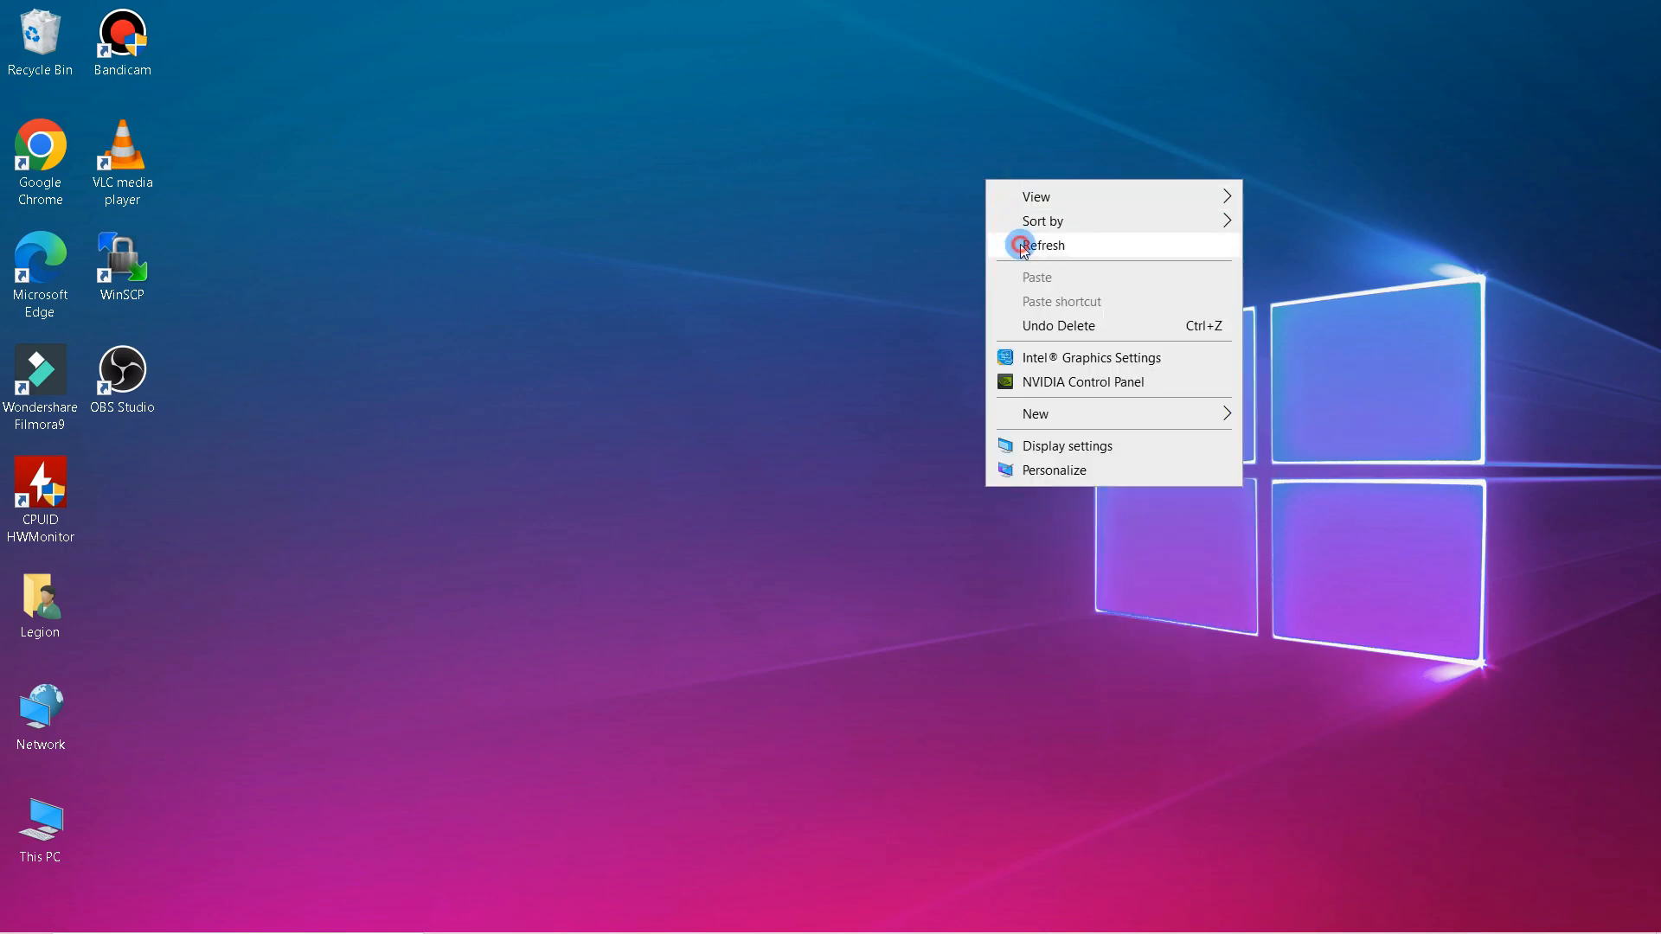
Refresh the Windows desktop from its context menu.
{"action": "left_click", "coordinate": [1045, 243]}
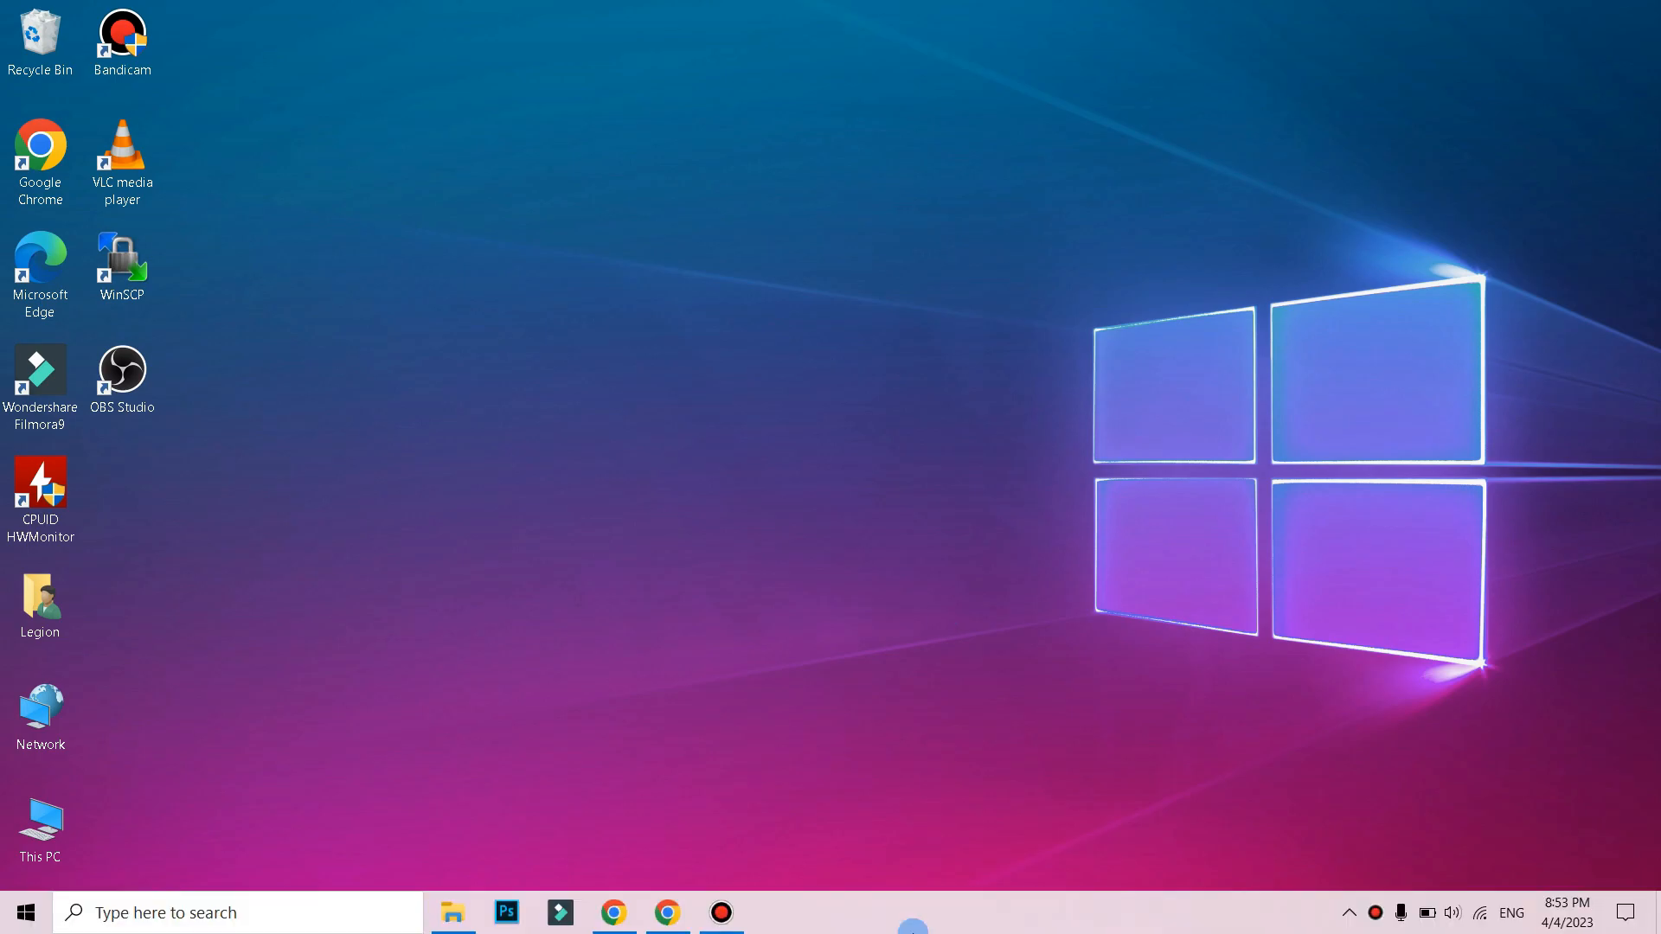
Launch Google Chrome from the taskbar onto the Google home page.
{"action": "left_click", "coordinate": [612, 912]}
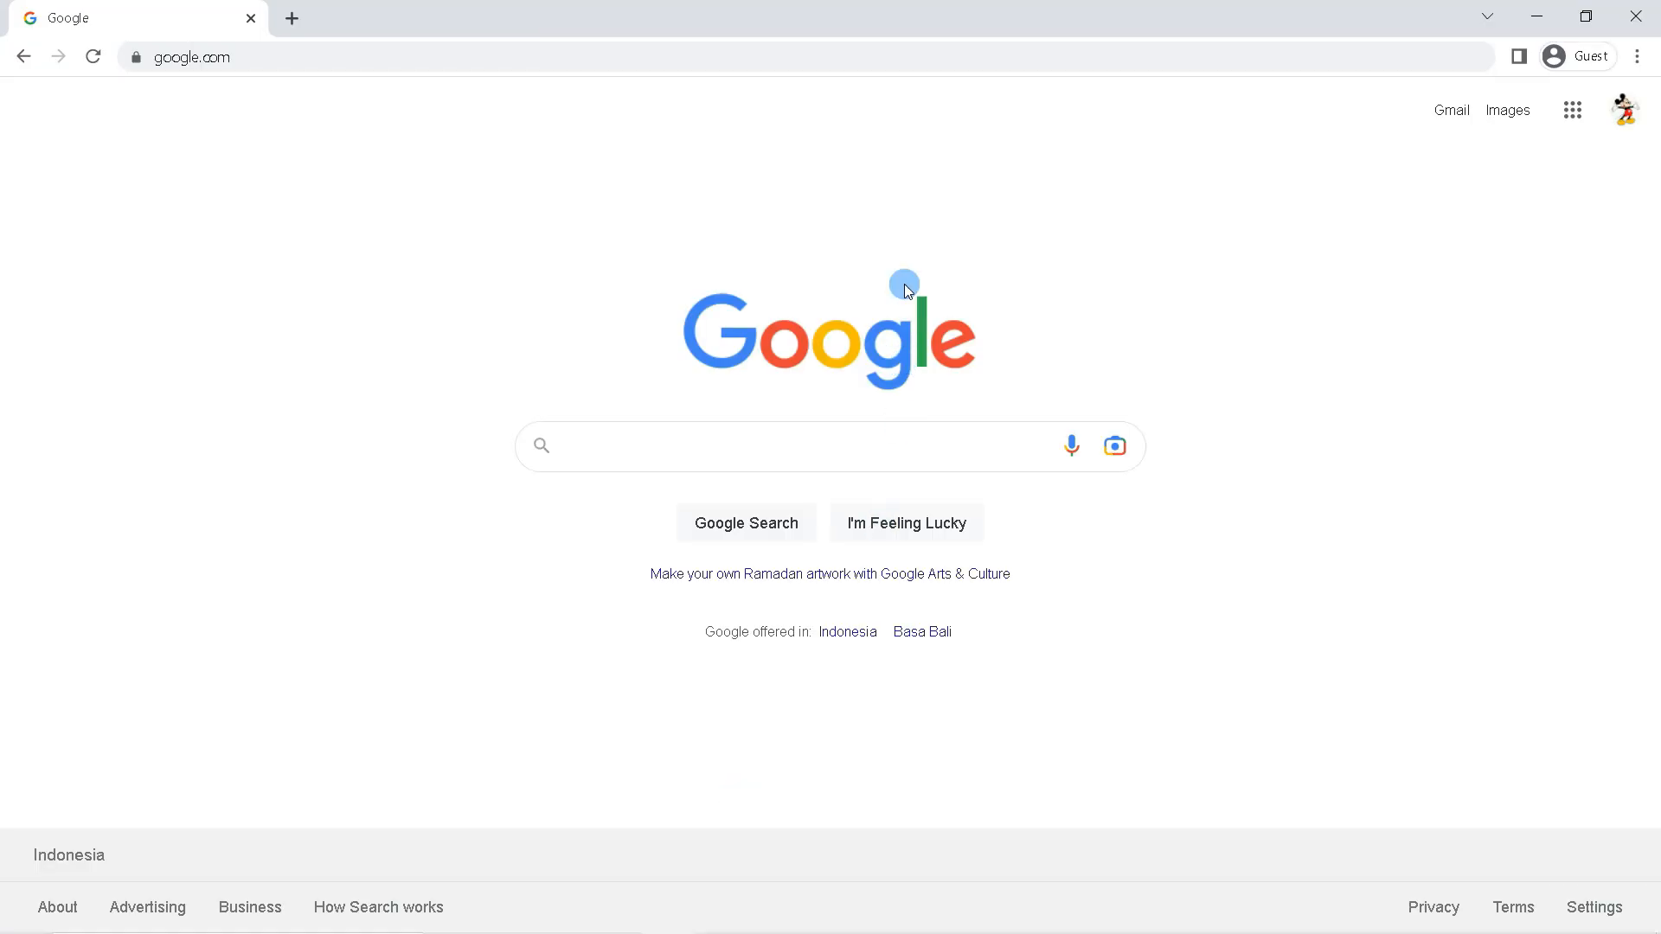
{"action": "mouse_move", "coordinate": [1460, 308]}
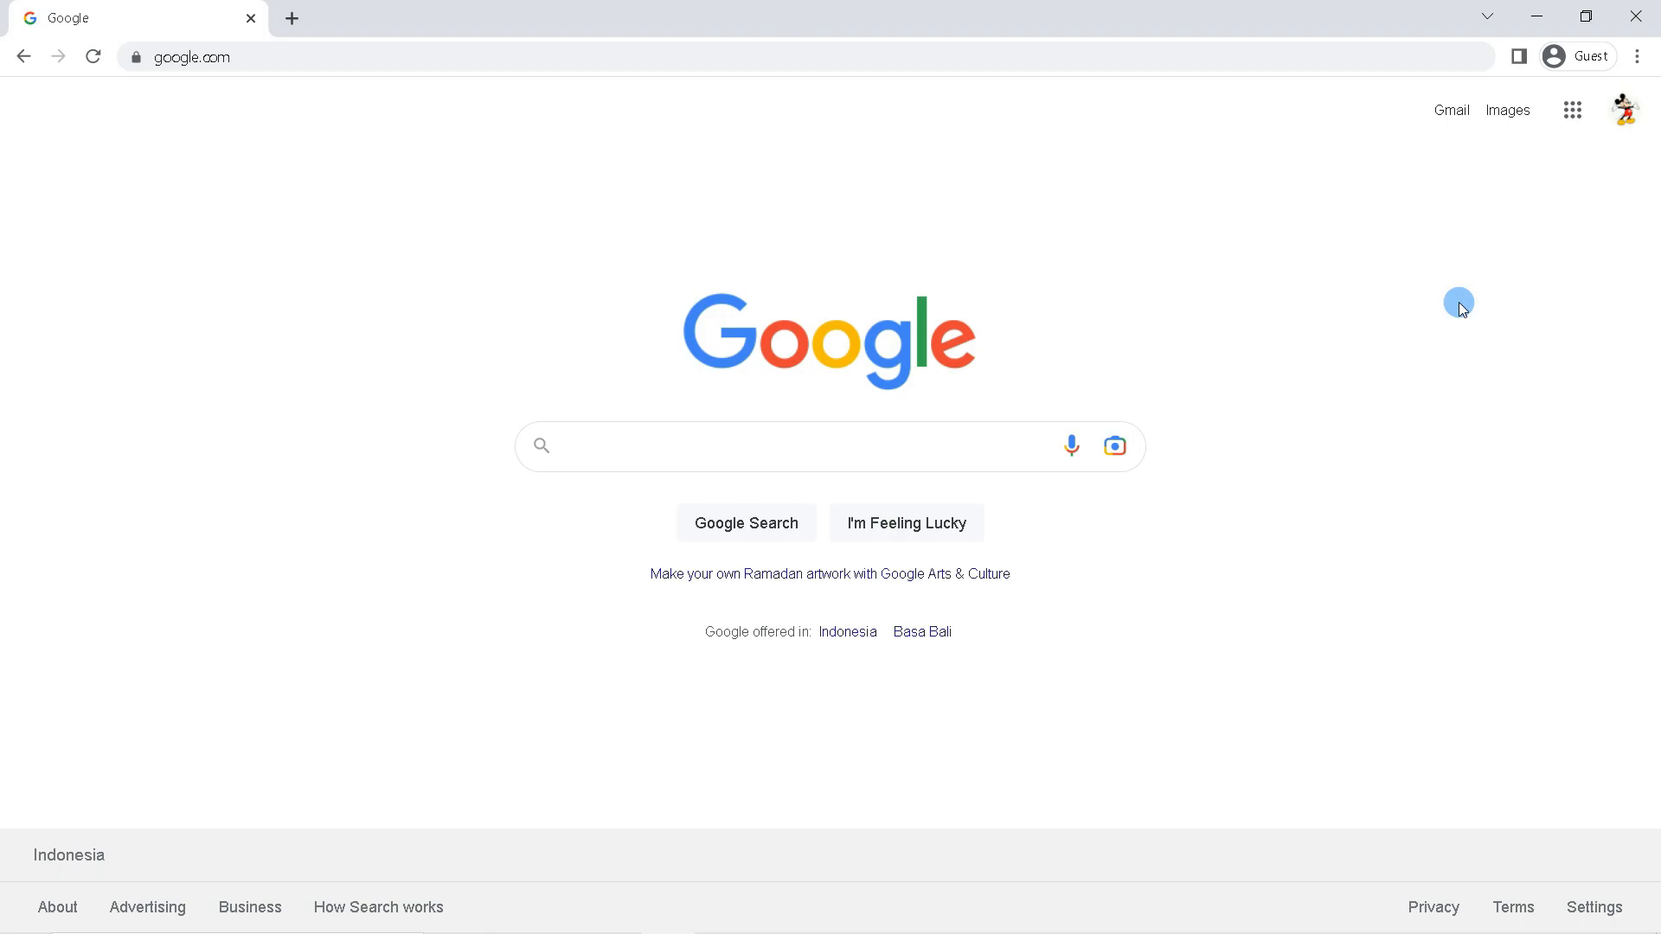
{"action": "mouse_move", "coordinate": [902, 60]}
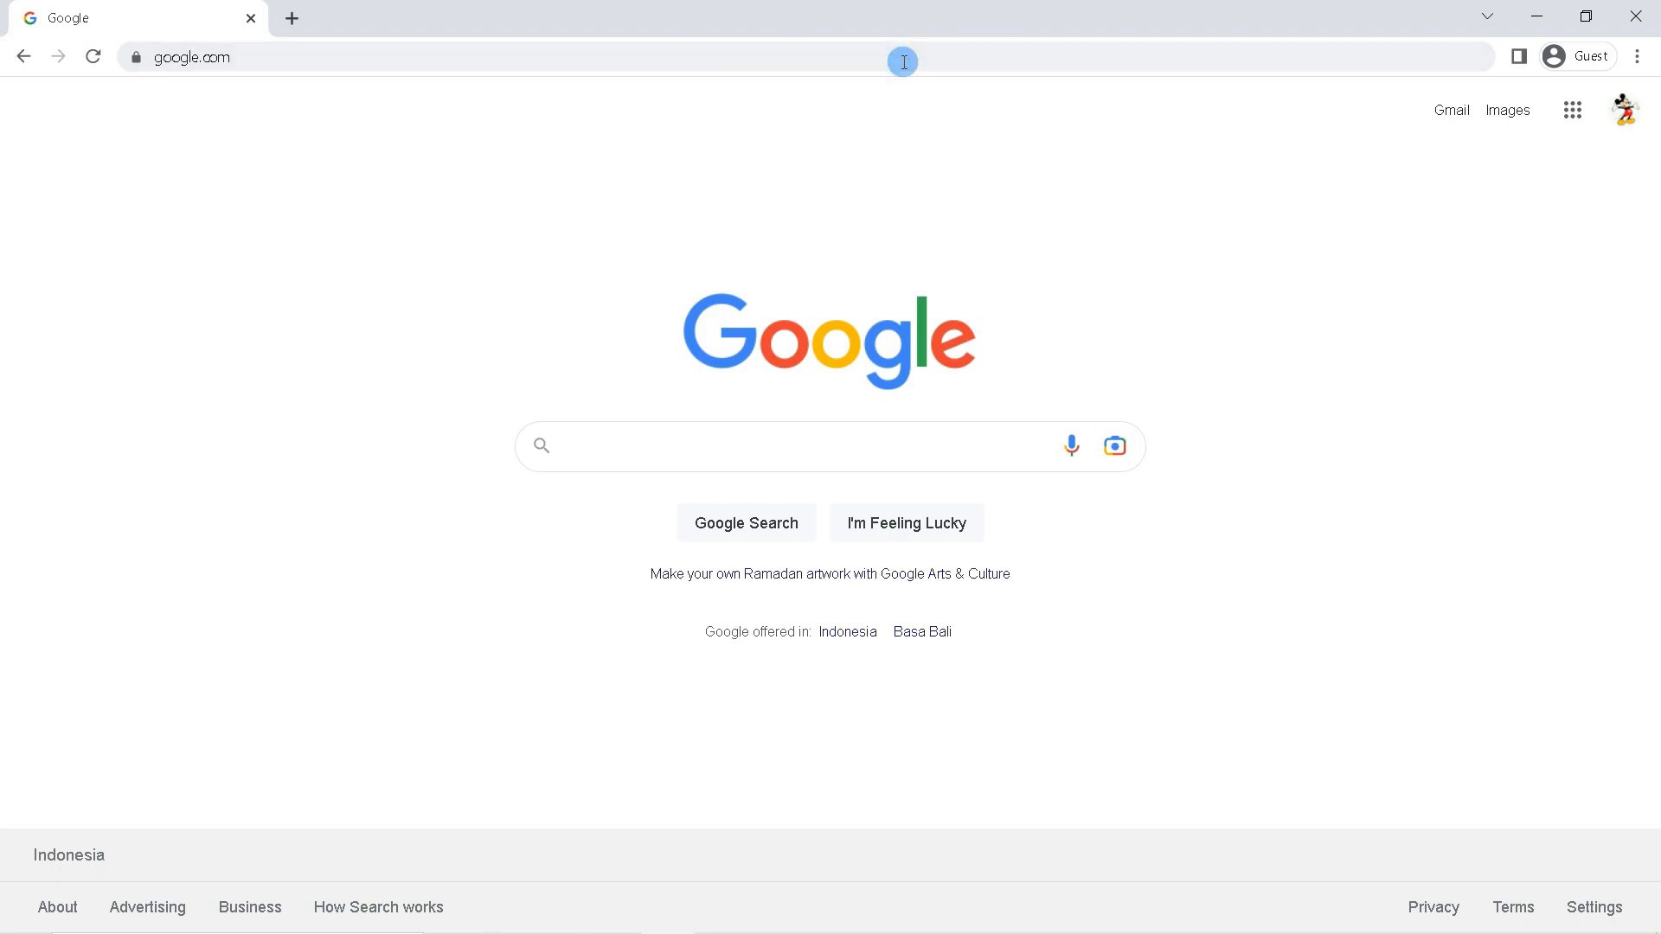
{"action": "mouse_move", "coordinate": [1451, 111]}
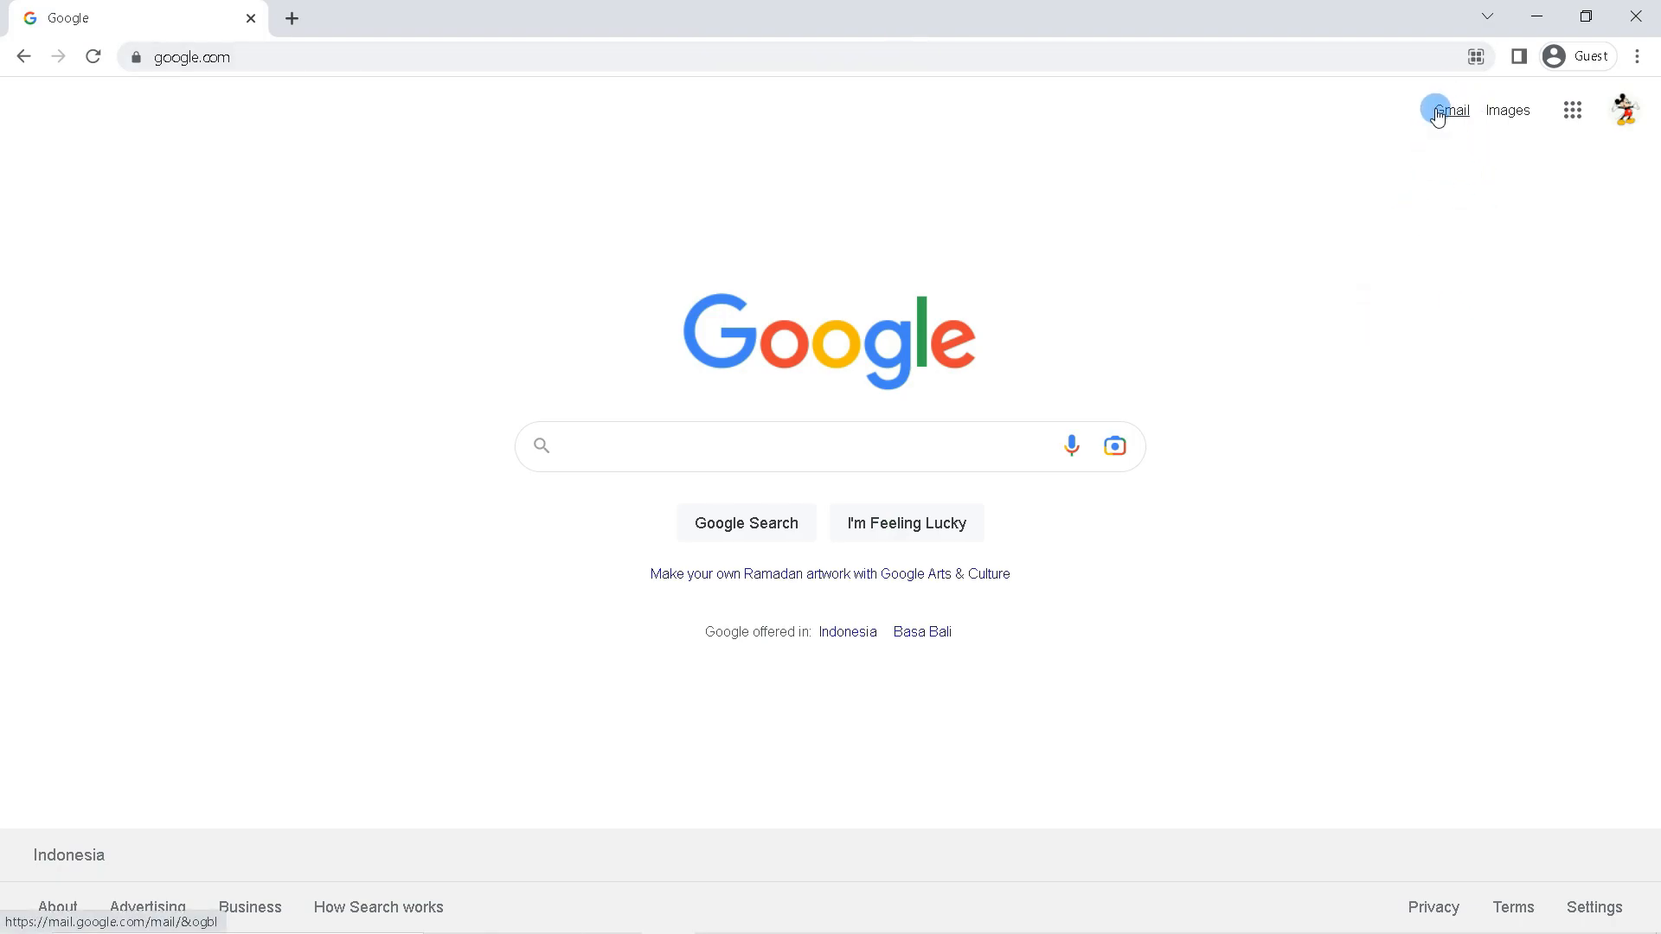
Go from Google home to the Gmail inbox and its full General settings page.
{"action": "left_click", "coordinate": [1449, 111]}
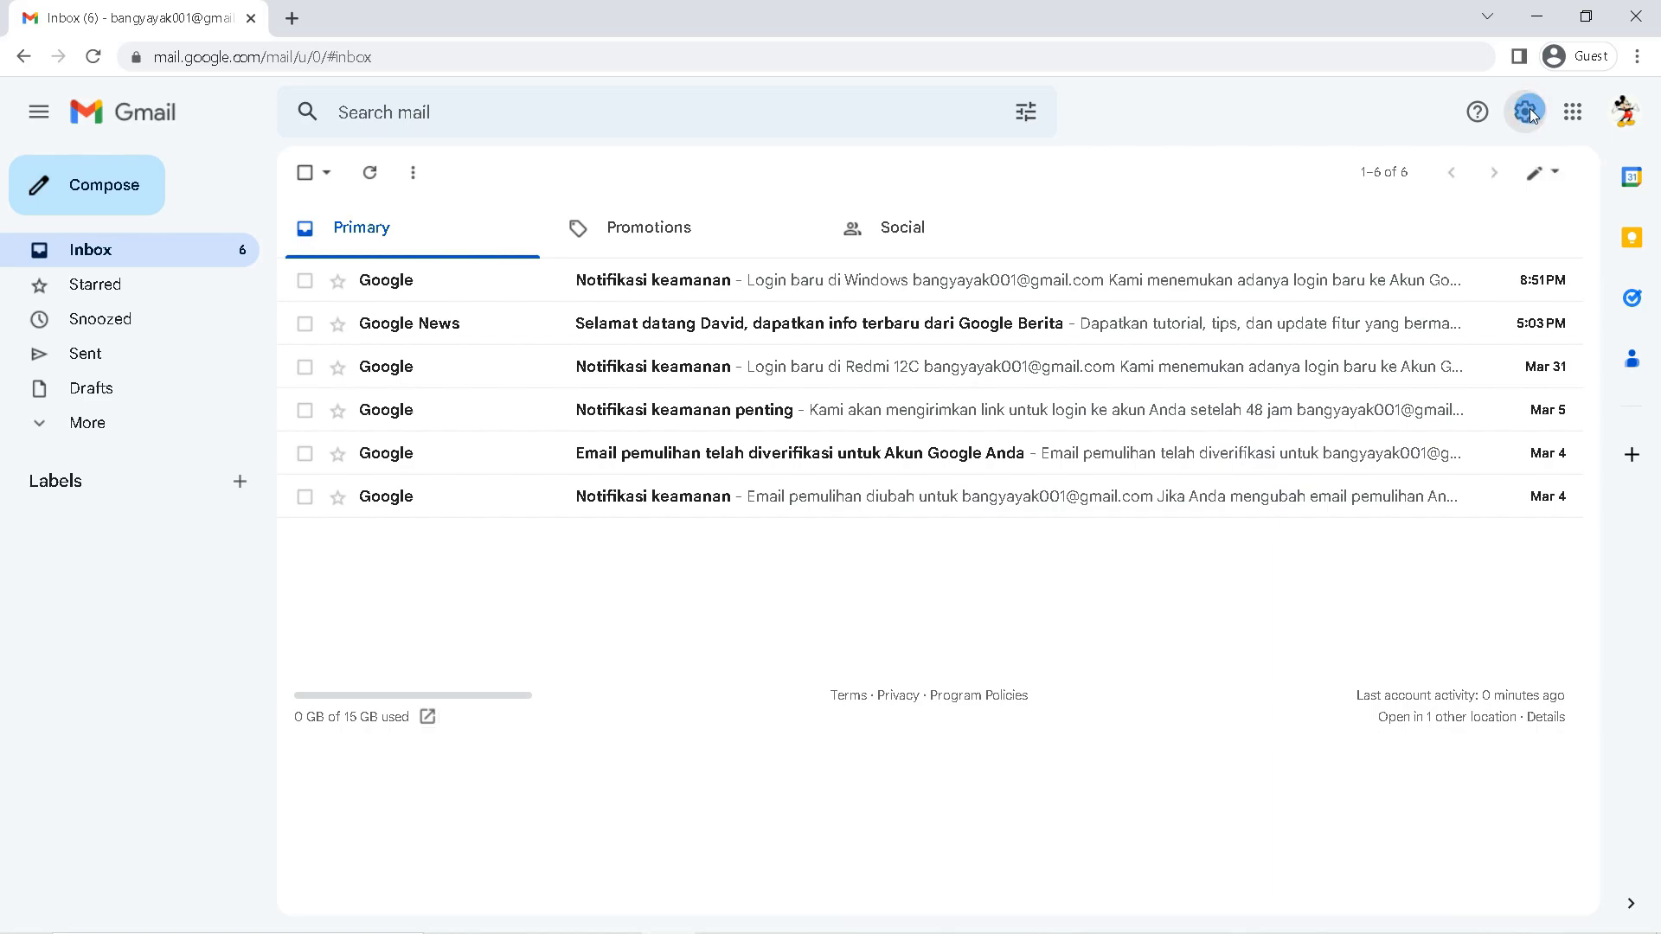
{"action": "left_click", "coordinate": [1526, 111]}
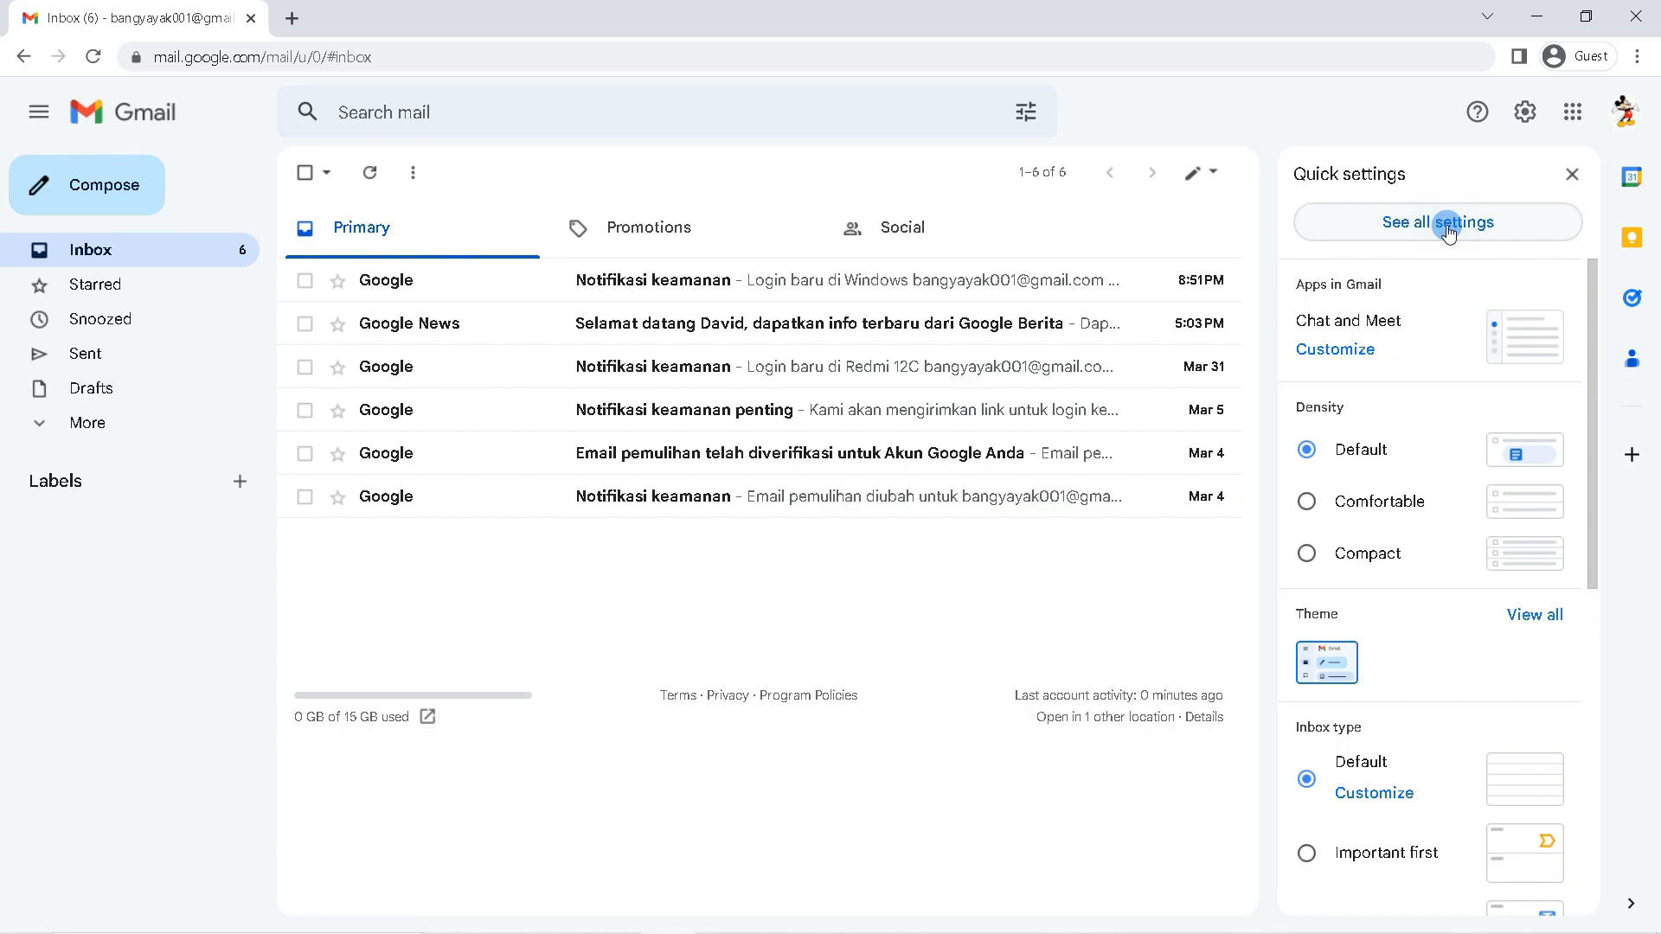
{"action": "left_click", "coordinate": [1436, 223]}
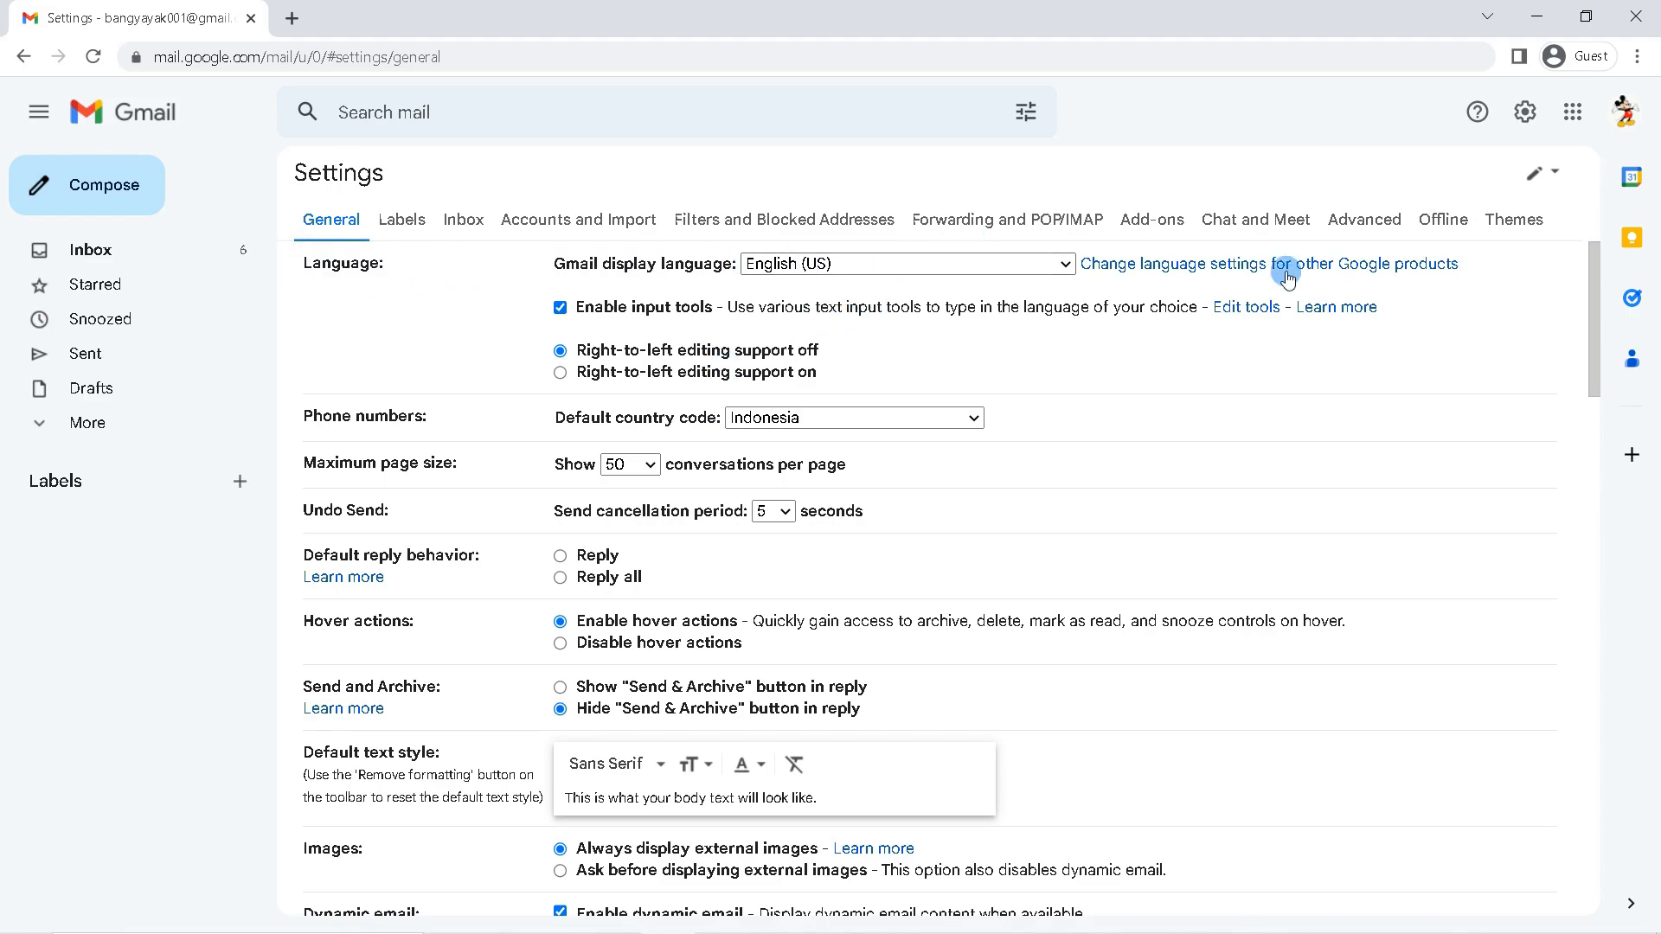
Choose Türkçe as the Gmail display language and reach the bottom of the page.
{"action": "left_click", "coordinate": [905, 262]}
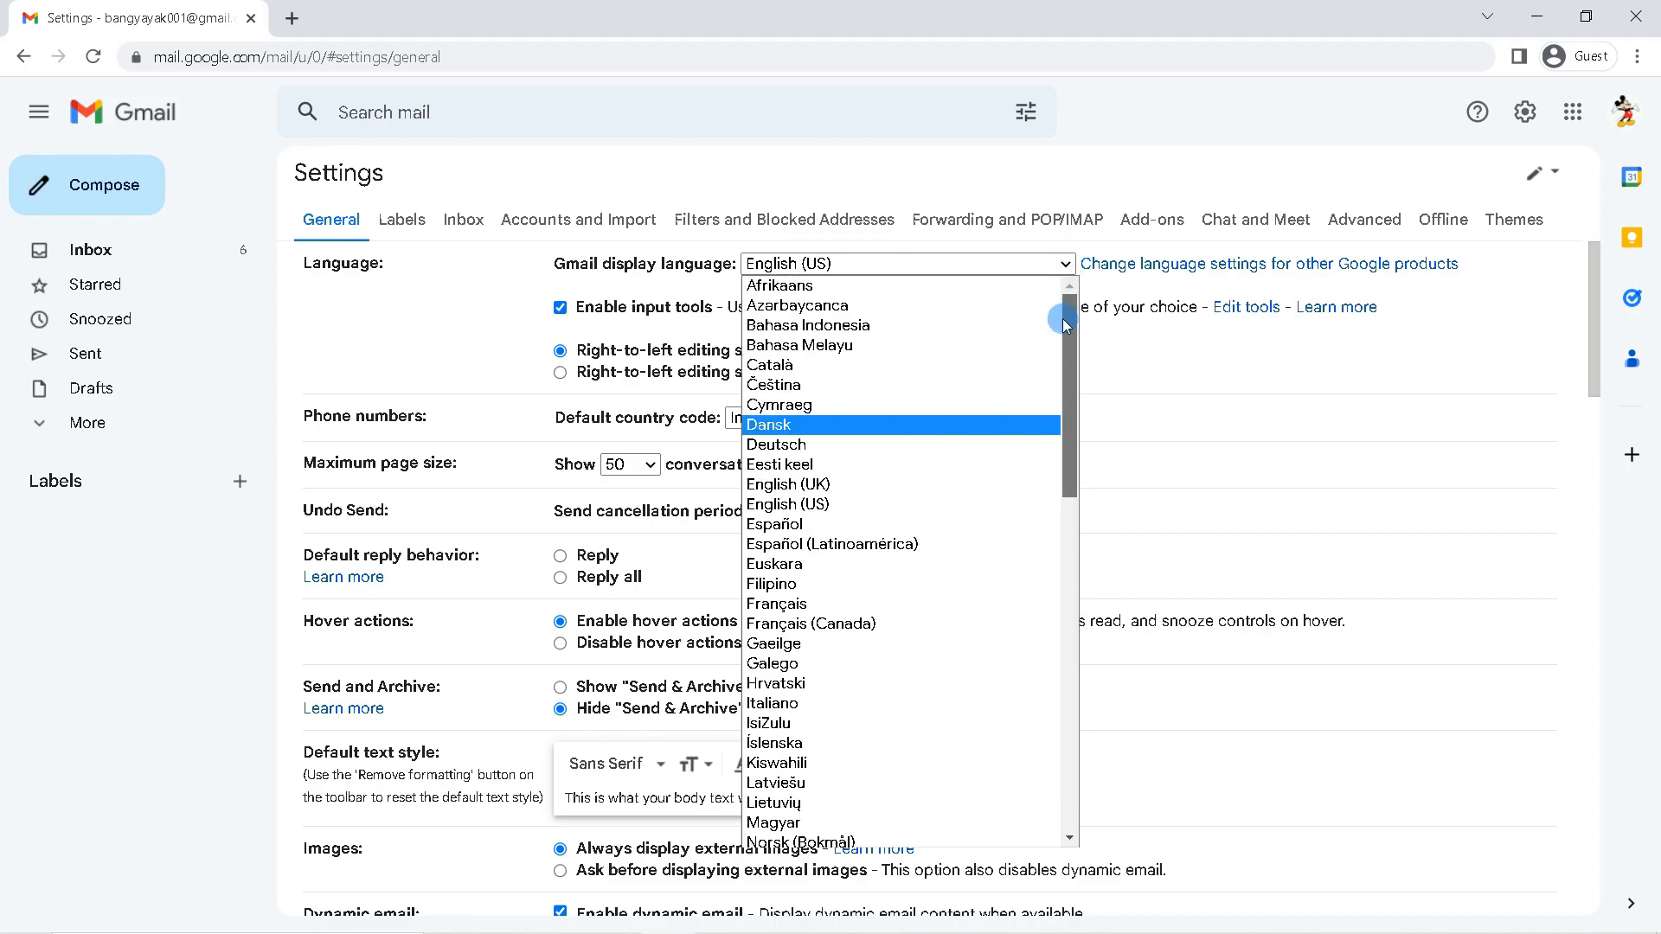
{"action": "scroll", "scroll_direction": "down", "scroll_amount": 3}
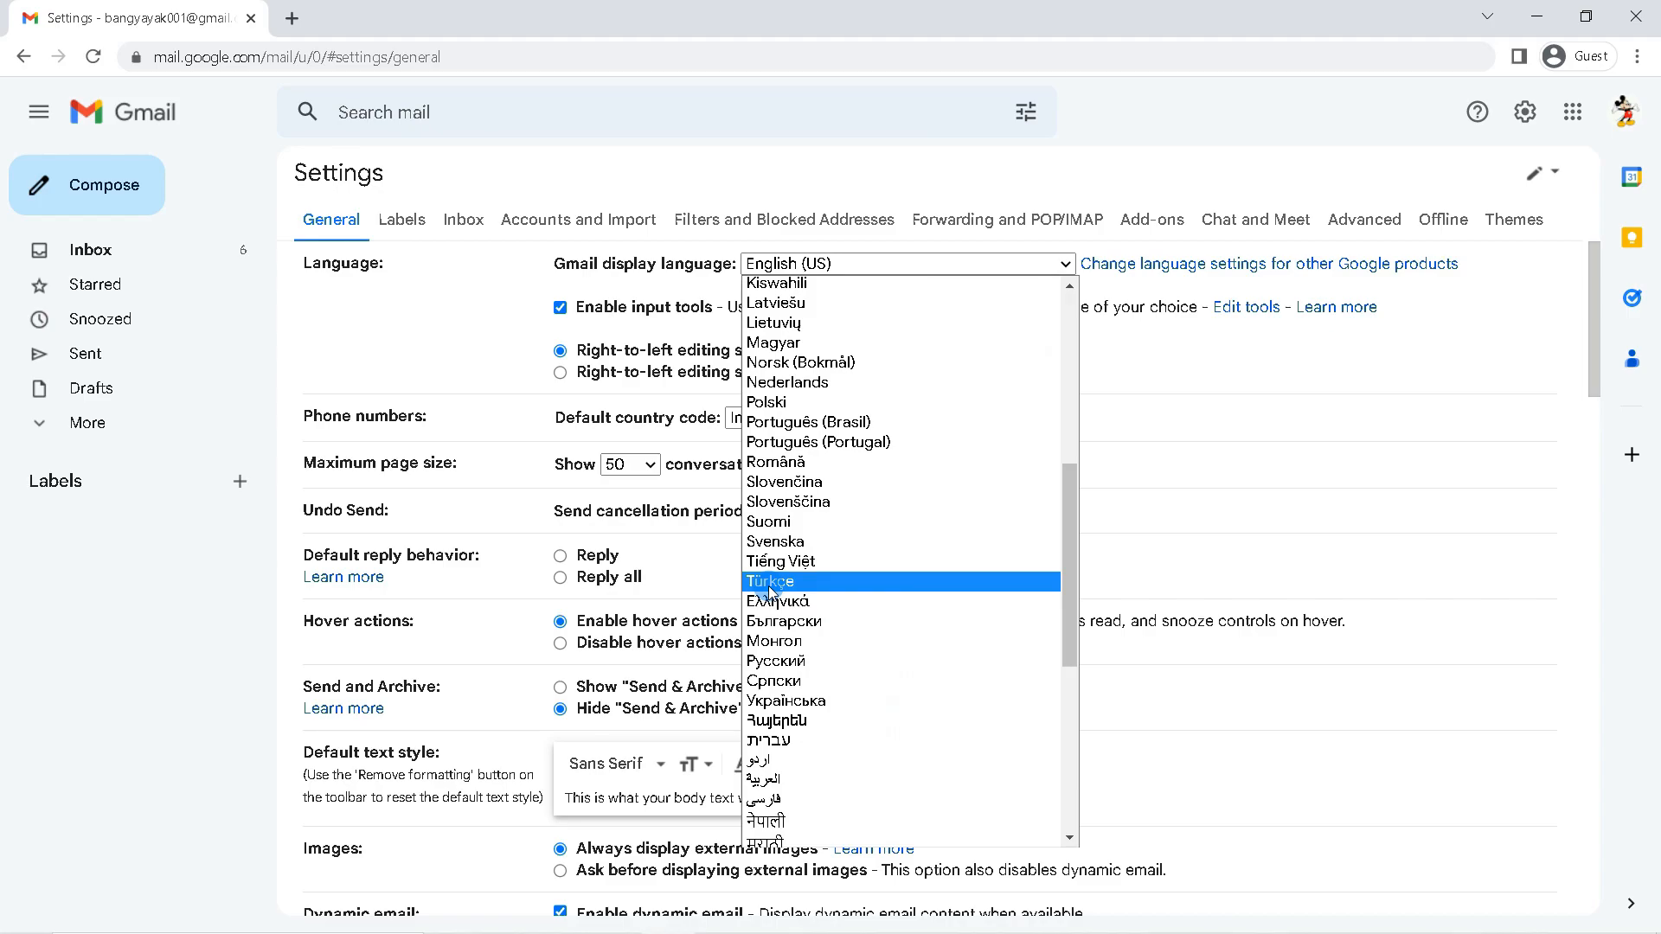
{"action": "left_click", "coordinate": [770, 582]}
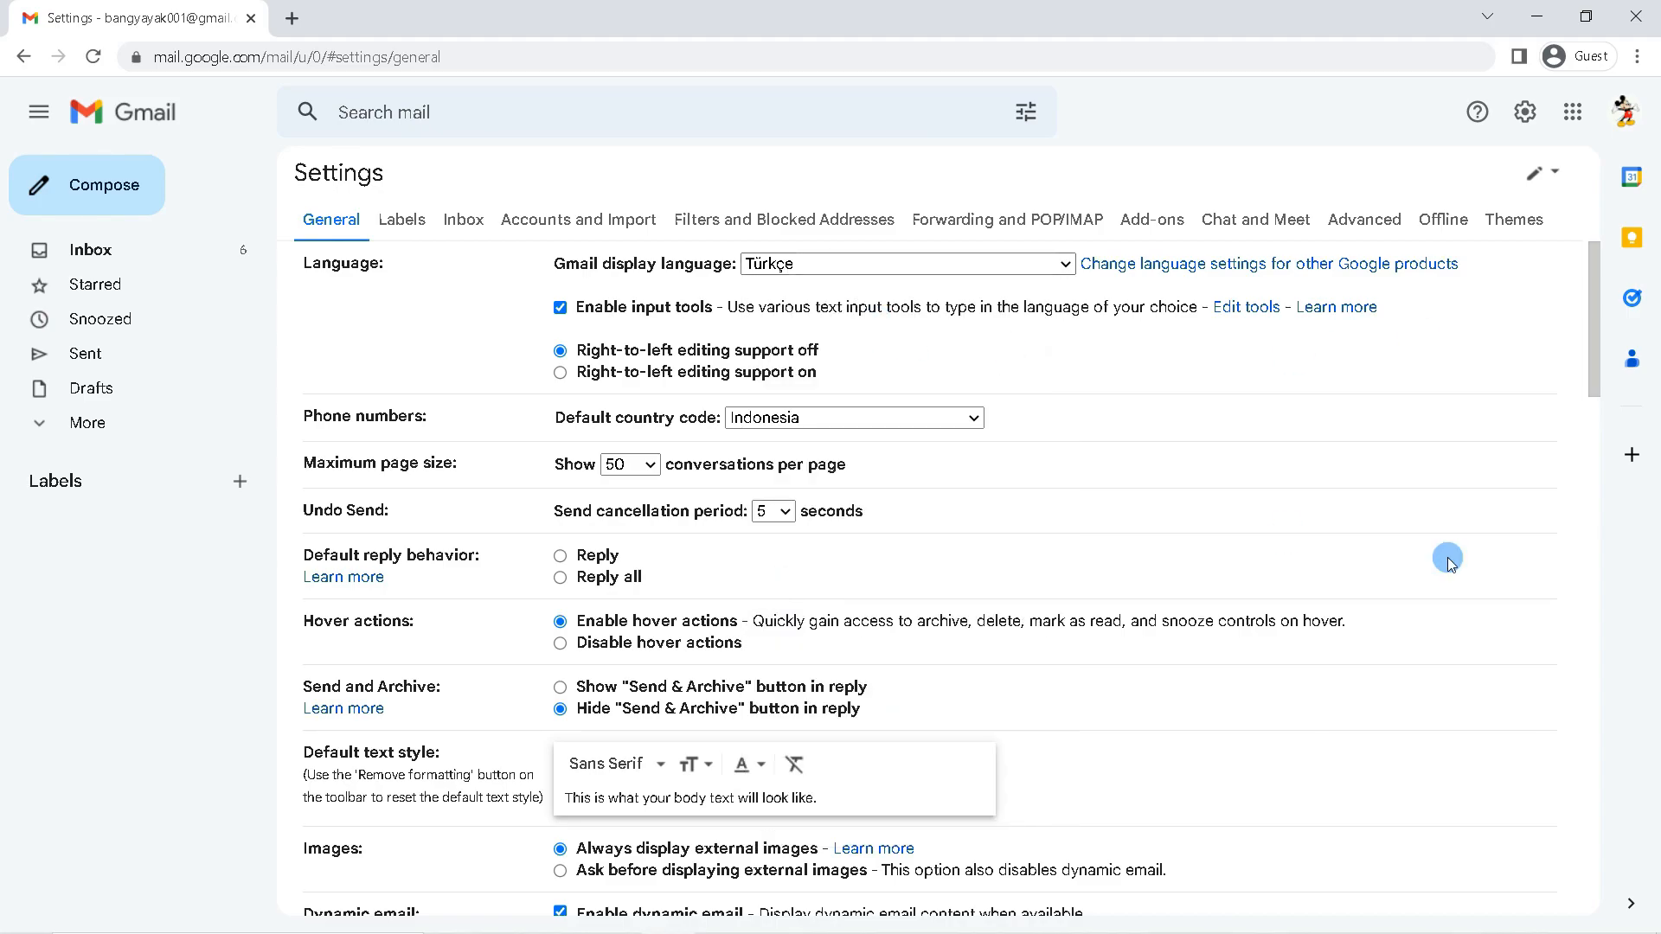
{"action": "scroll", "scroll_direction": "down", "scroll_amount": 3}
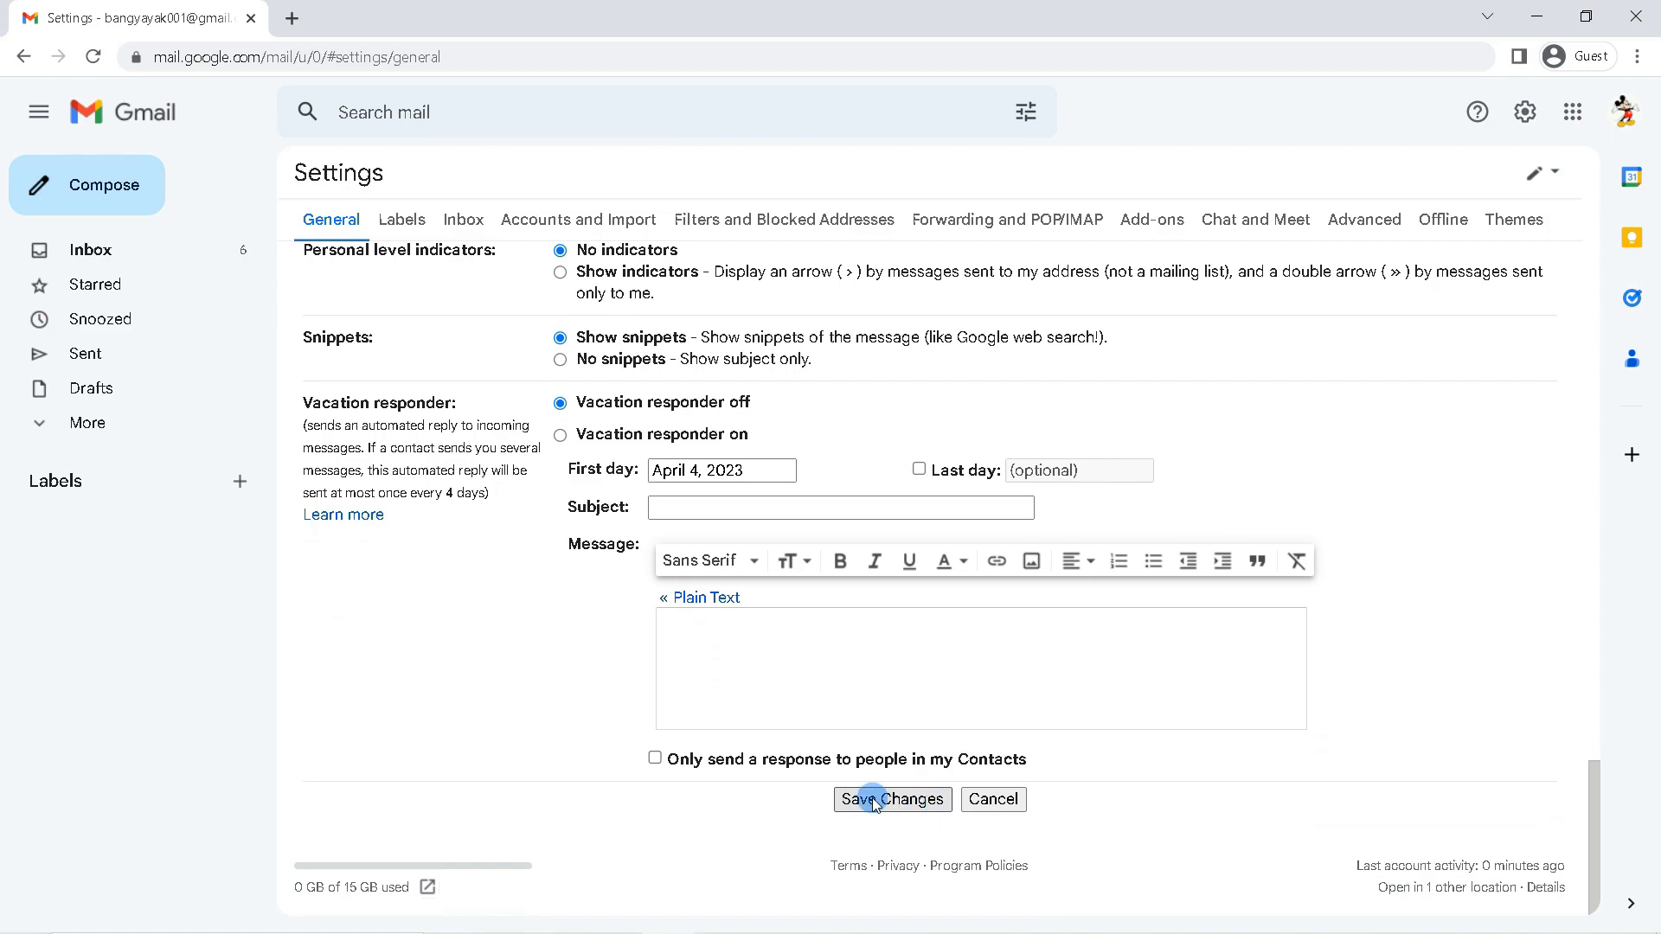
Save changes so the Gmail inbox reloads in Turkish.
{"action": "left_click", "coordinate": [891, 799]}
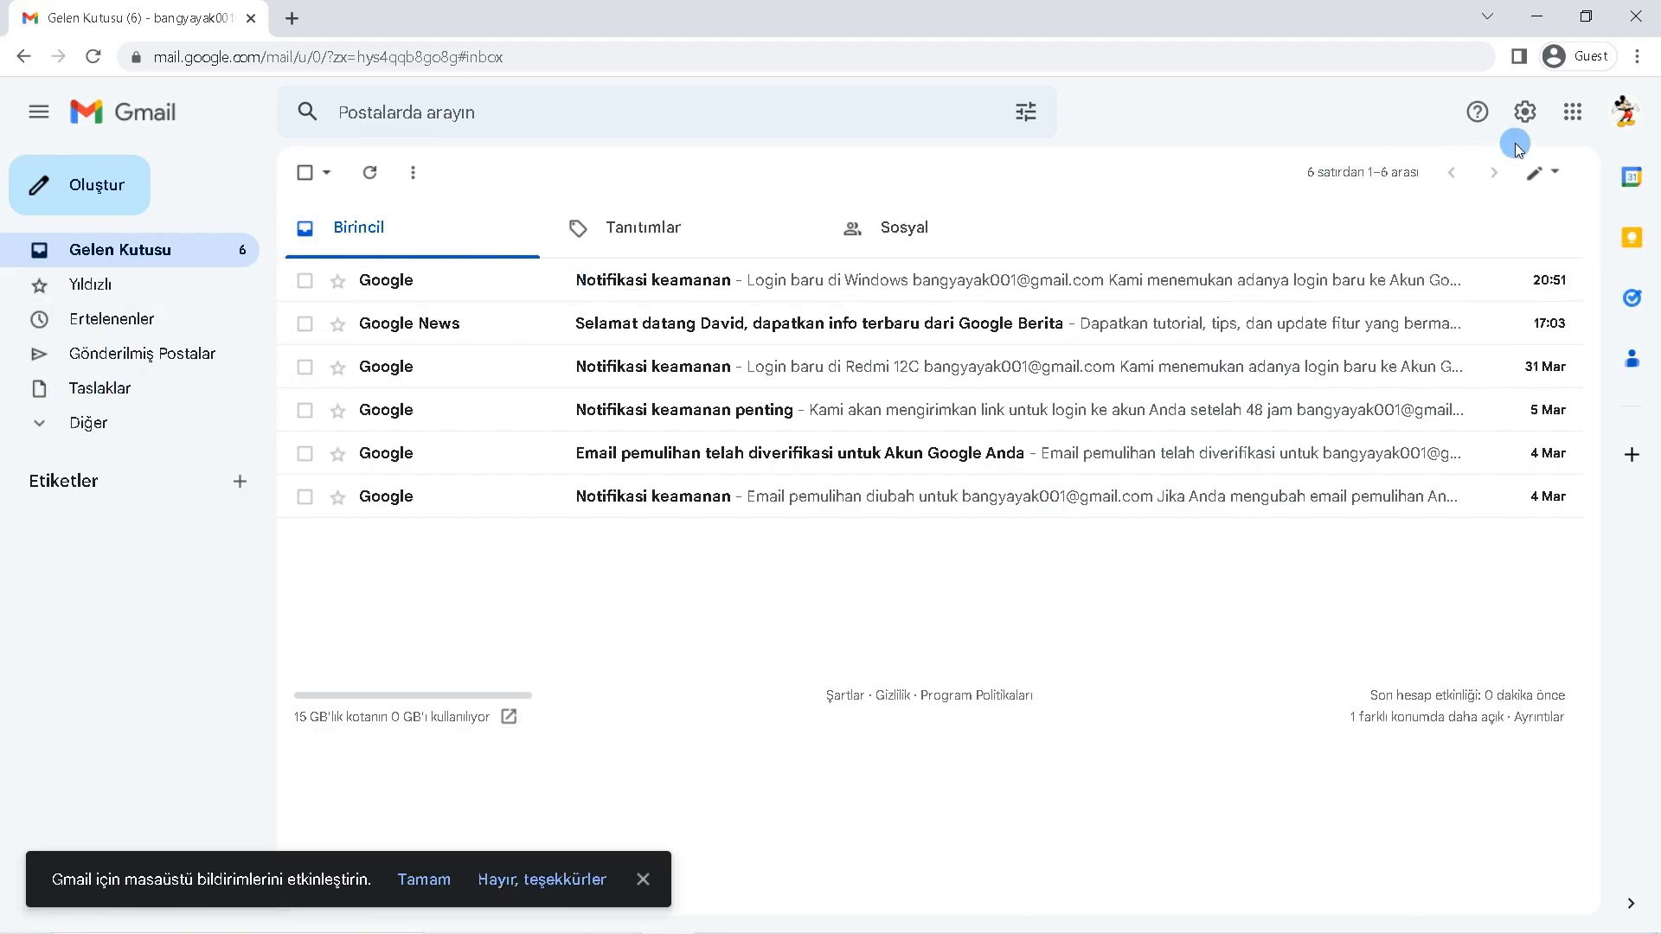
Reopen the Turkish-labelled settings and choose English (US) as the display language.
{"action": "left_click", "coordinate": [1524, 110]}
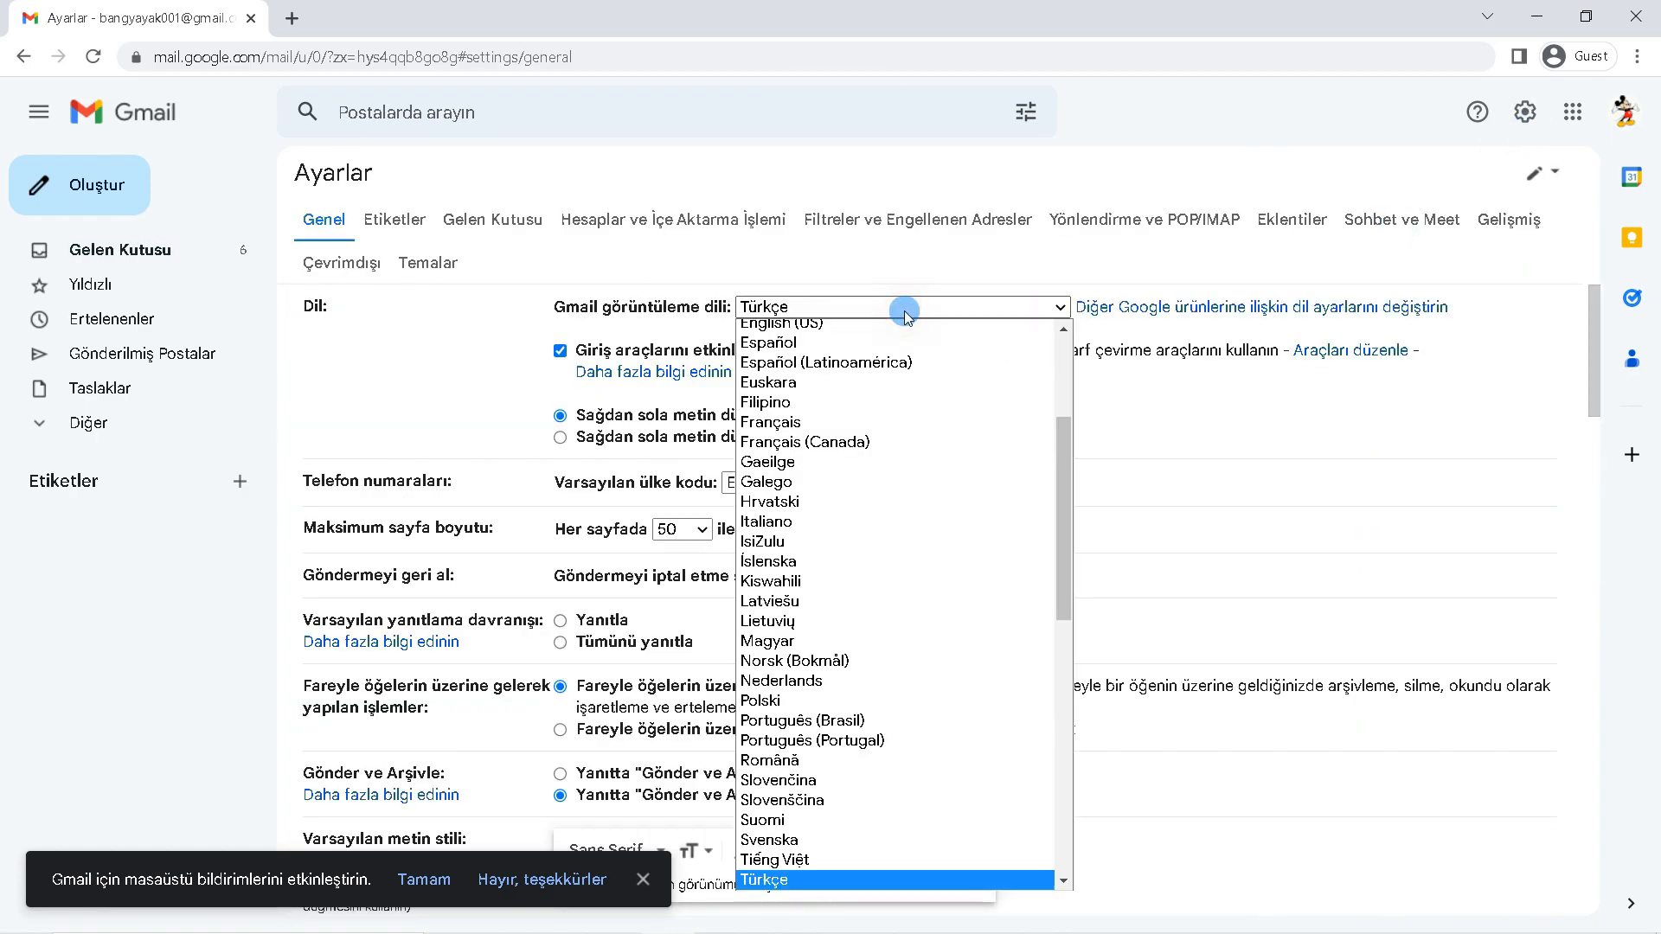
{"action": "left_click", "coordinate": [780, 323]}
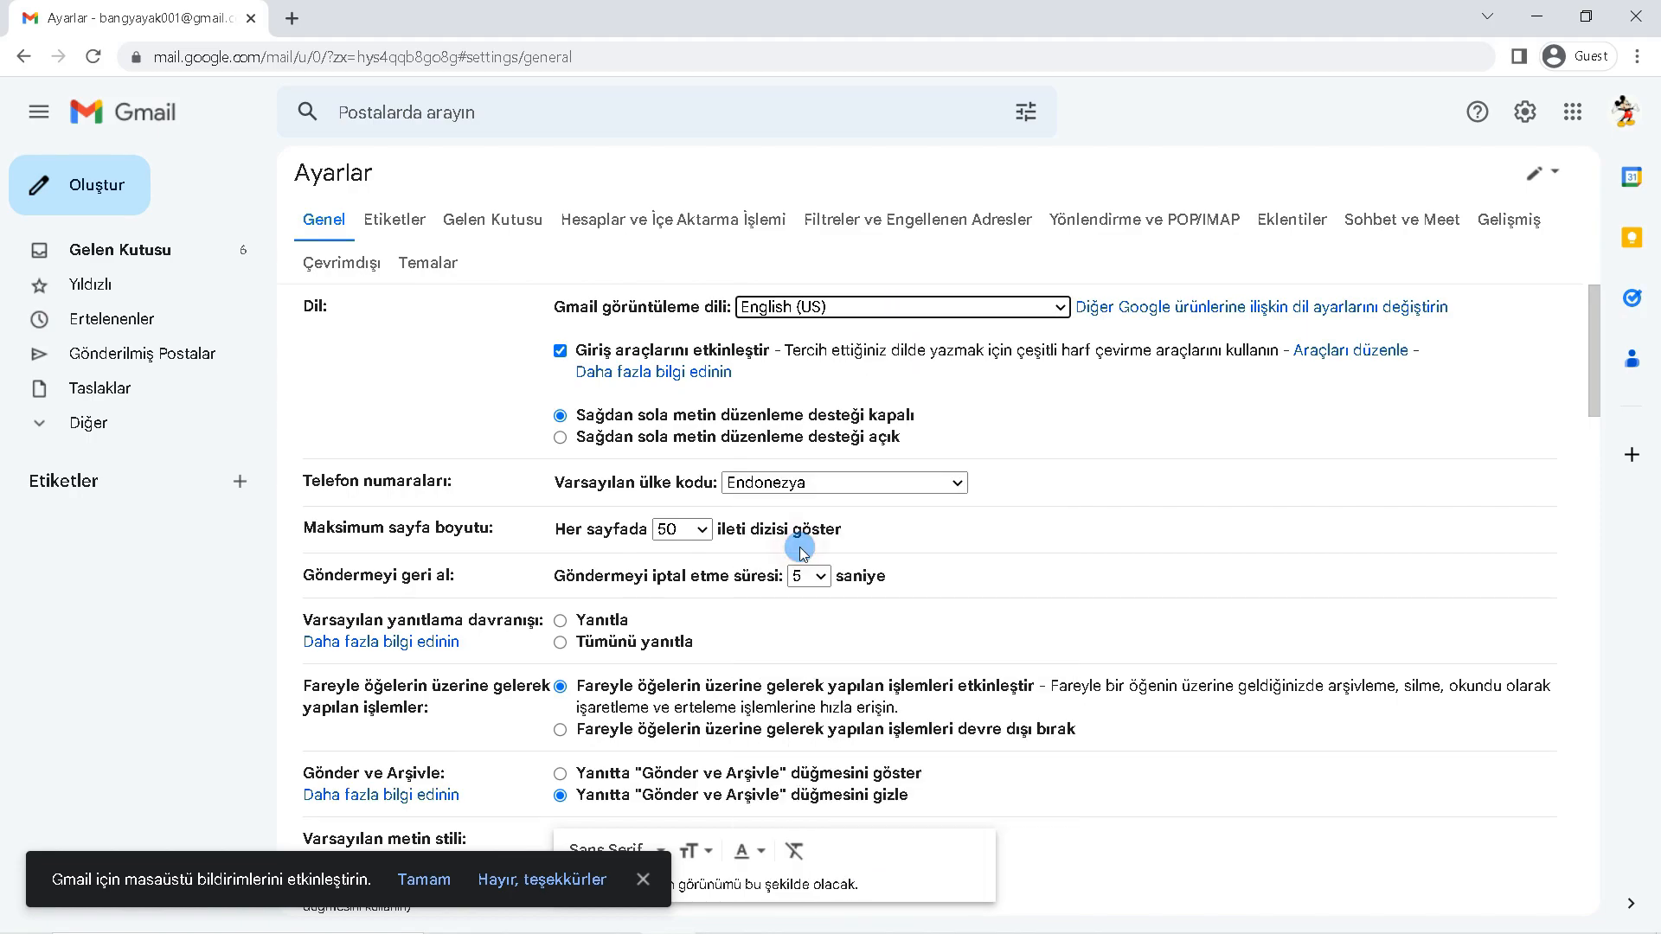
Save with Değişiklikleri Kaydet so English (US) is applied.
{"action": "scroll", "scroll_direction": "down", "scroll_amount": 3}
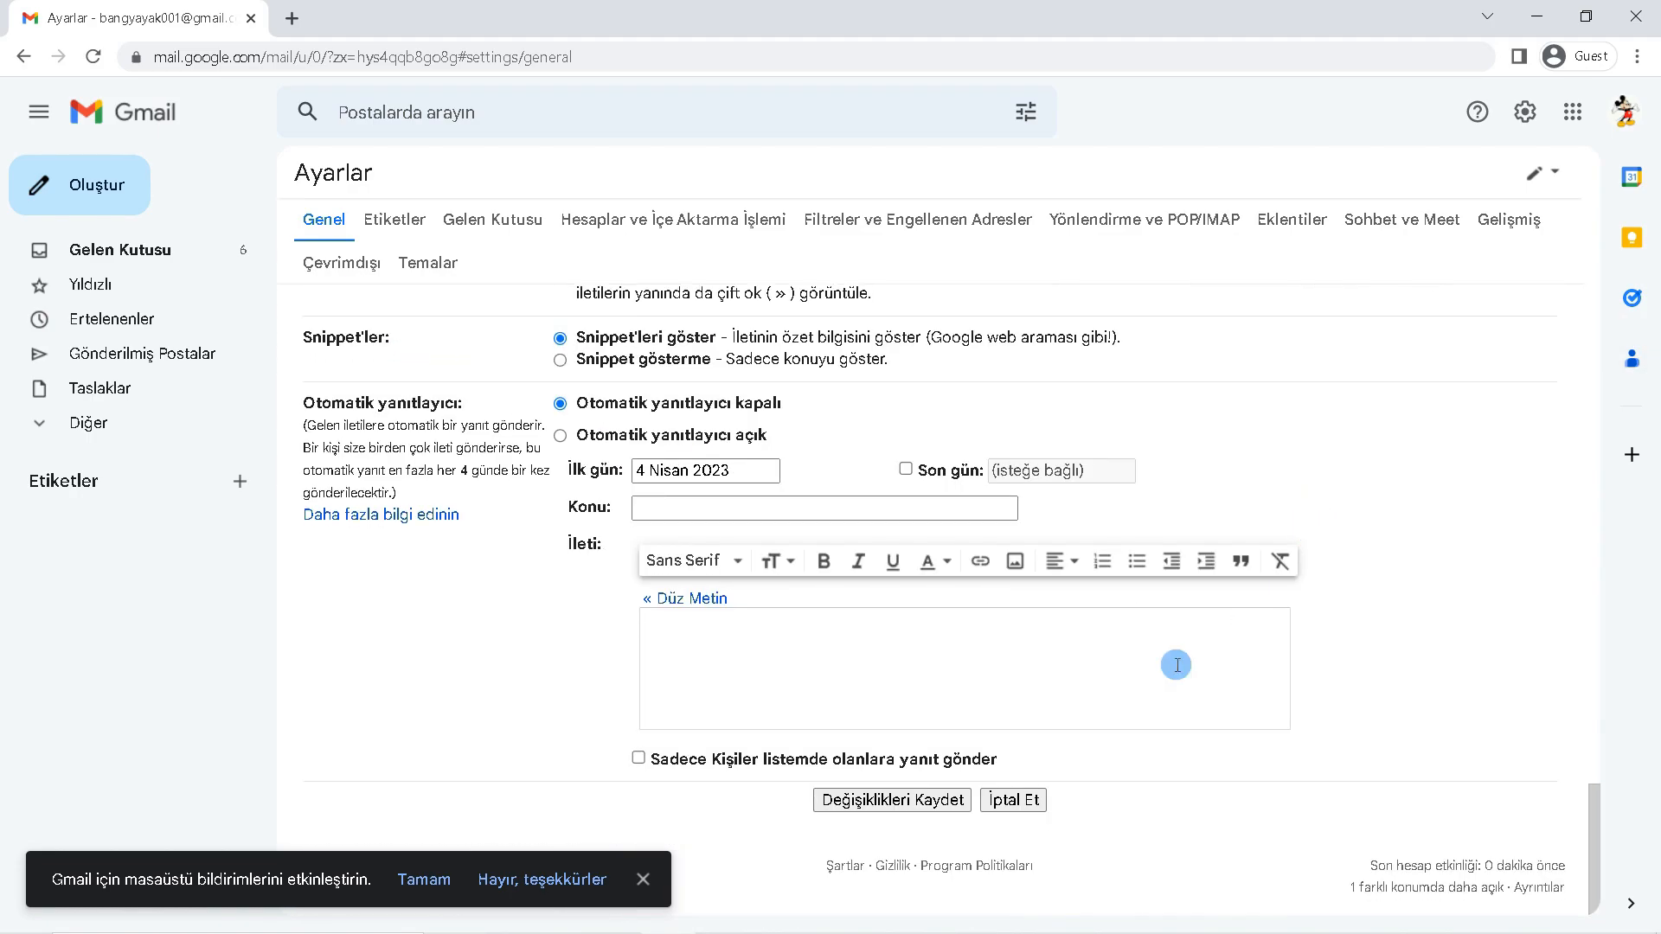
{"action": "left_click", "coordinate": [891, 799]}
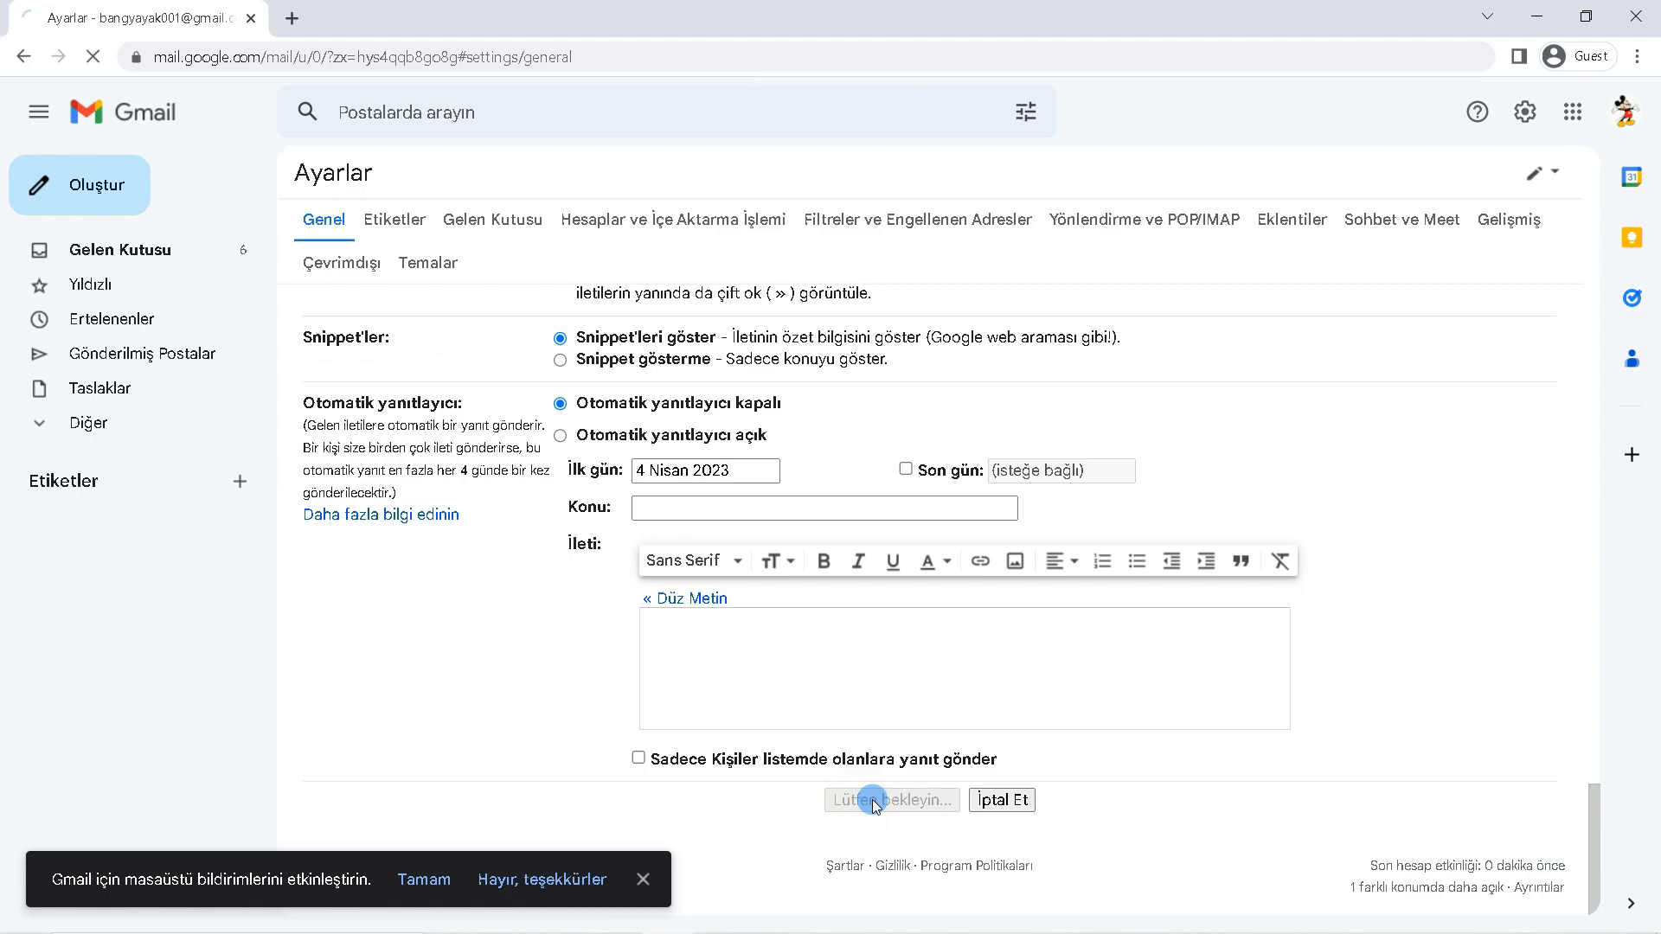